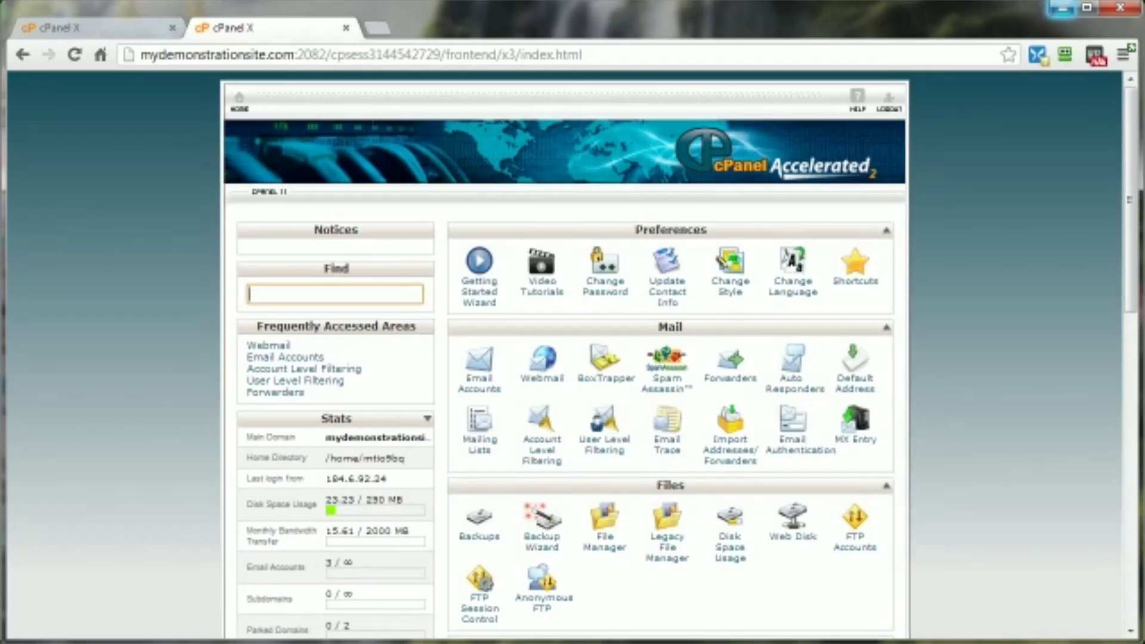
{"action": "mouse_move", "coordinate": [869, 336]}
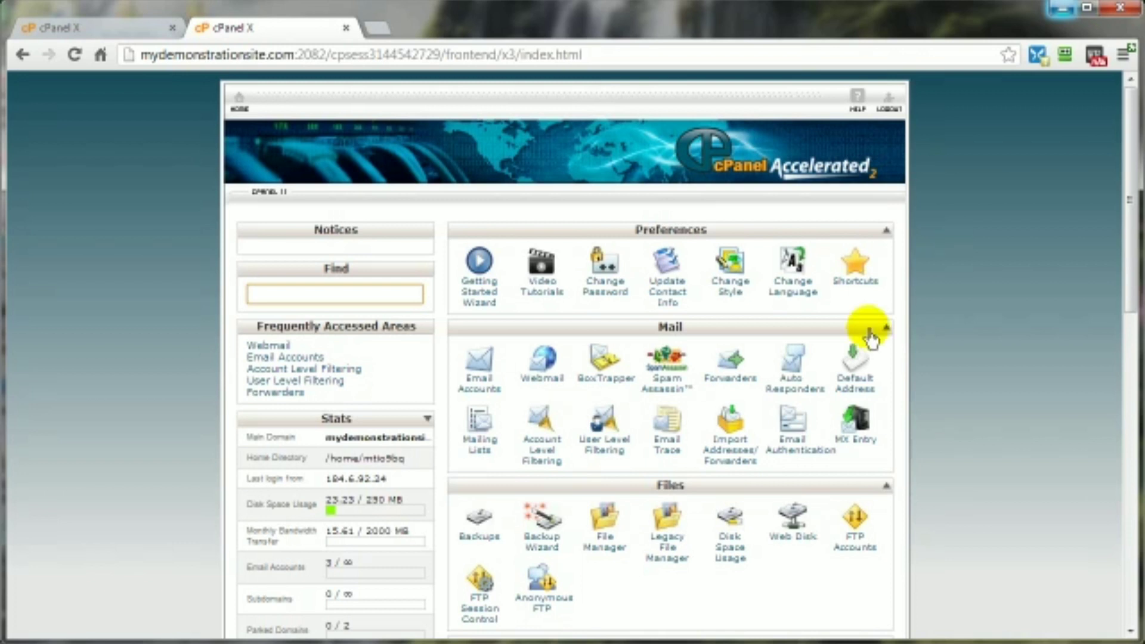
{"action": "mouse_move", "coordinate": [720, 406]}
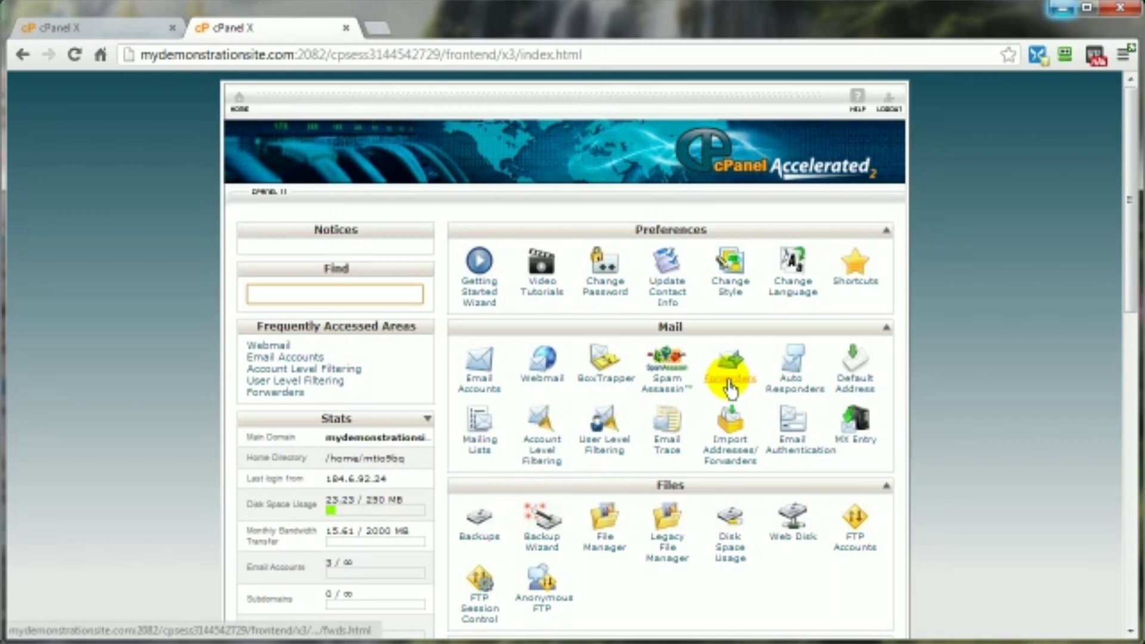
{"action": "mouse_move", "coordinate": [704, 413]}
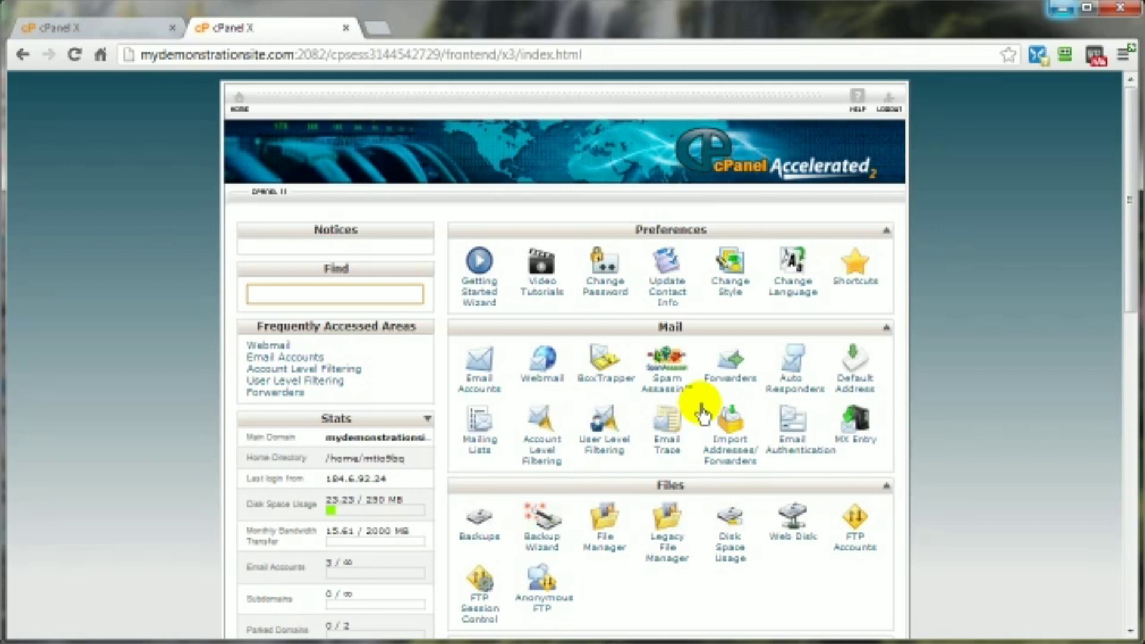
Reach the Forwarders page from the cPanel Mail section, showing no forwarders configured yet.
{"action": "left_click", "coordinate": [334, 293]}
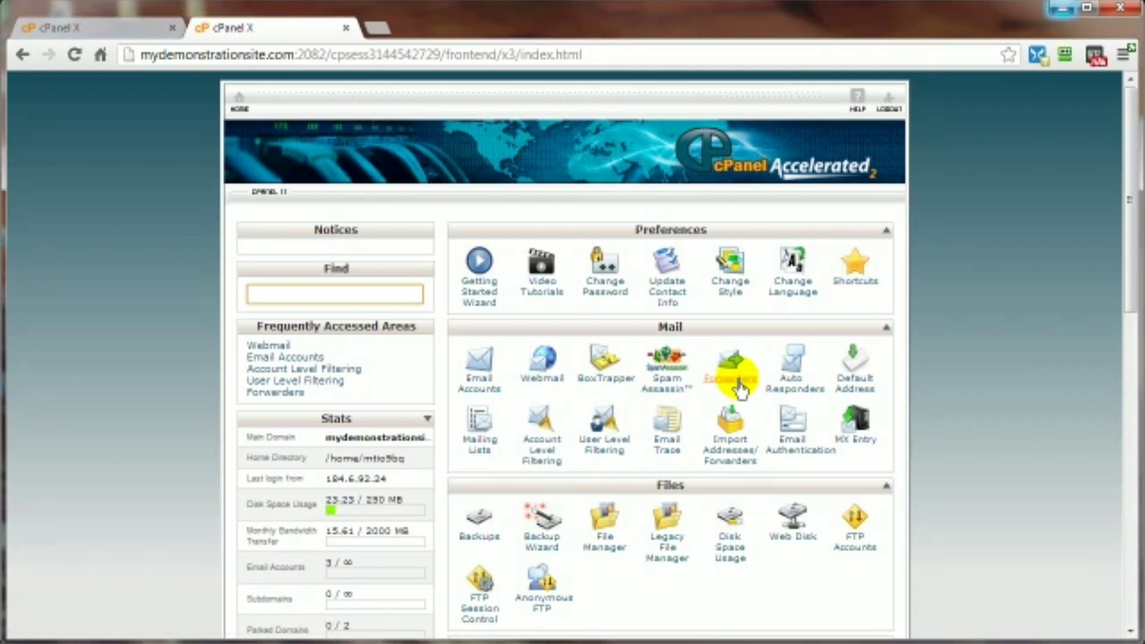
{"action": "left_click", "coordinate": [729, 365]}
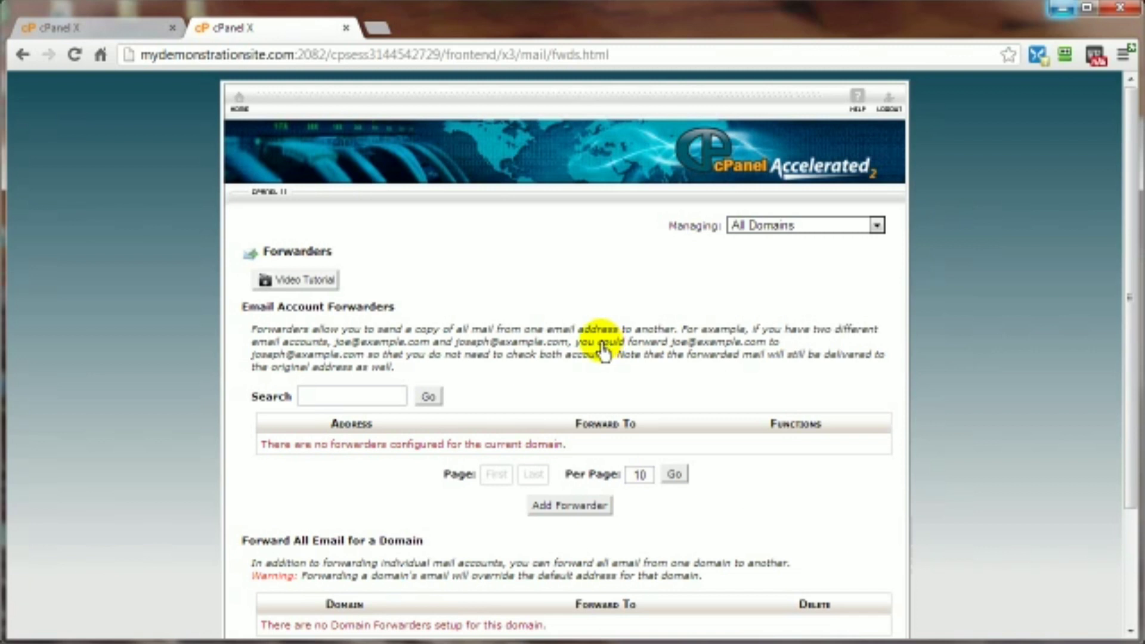
{"action": "left_click", "coordinate": [23, 54]}
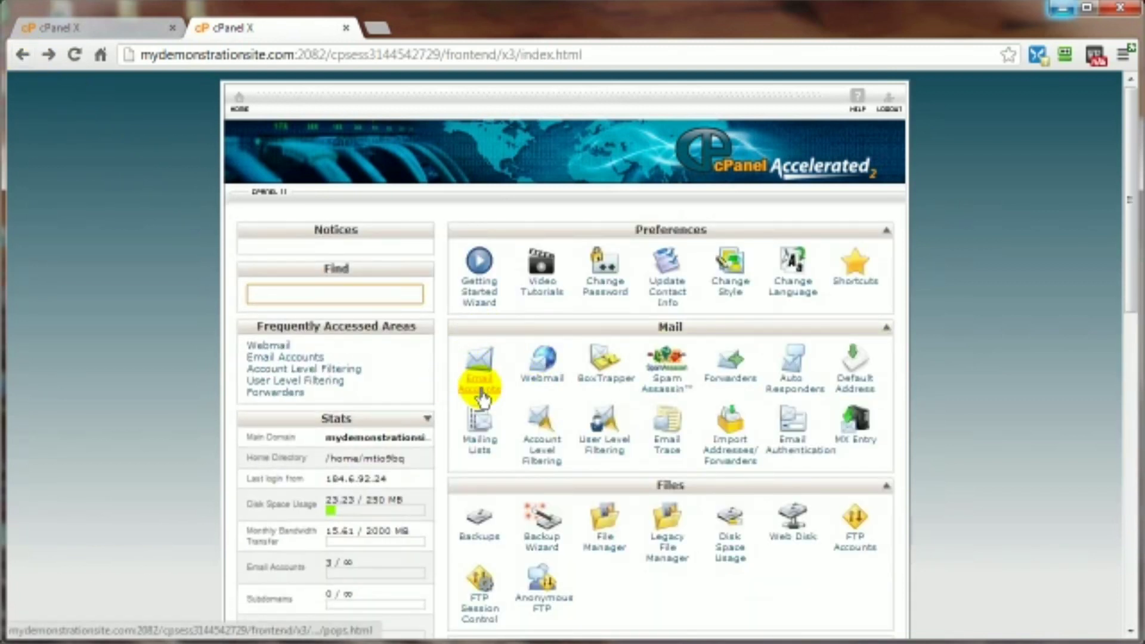
{"action": "left_click", "coordinate": [729, 362]}
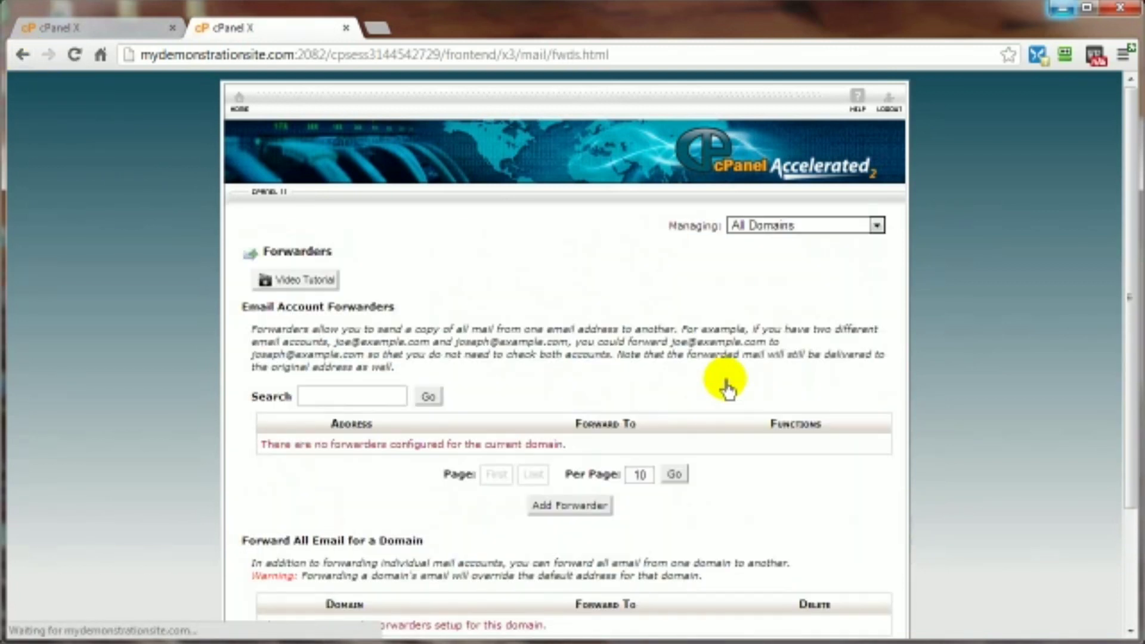
{"action": "mouse_move", "coordinate": [615, 365]}
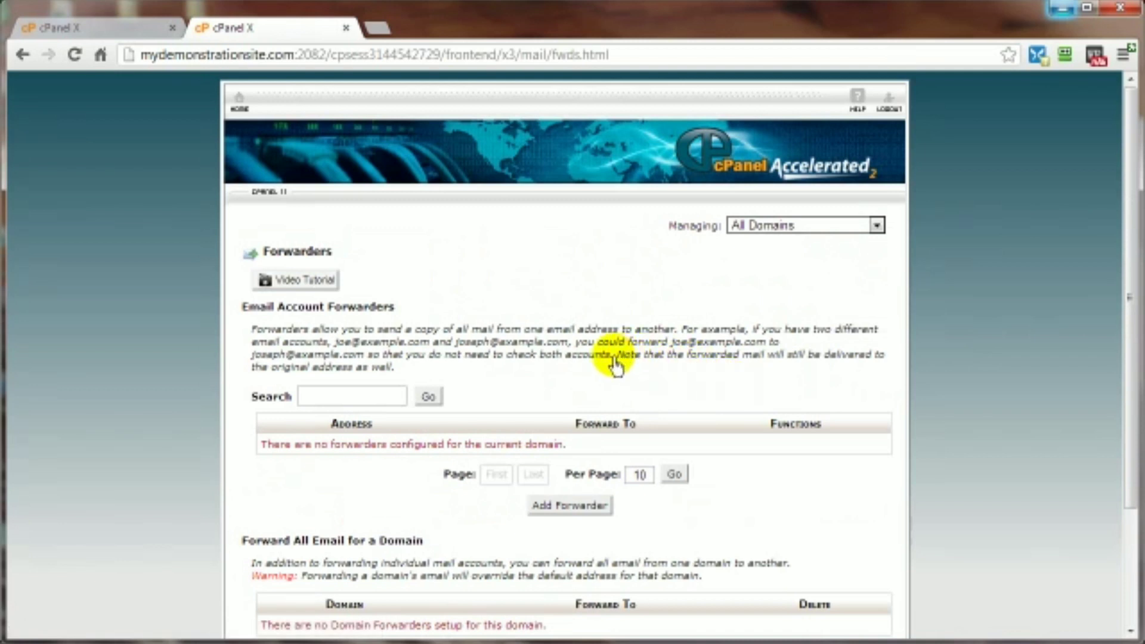
{"action": "mouse_move", "coordinate": [569, 506]}
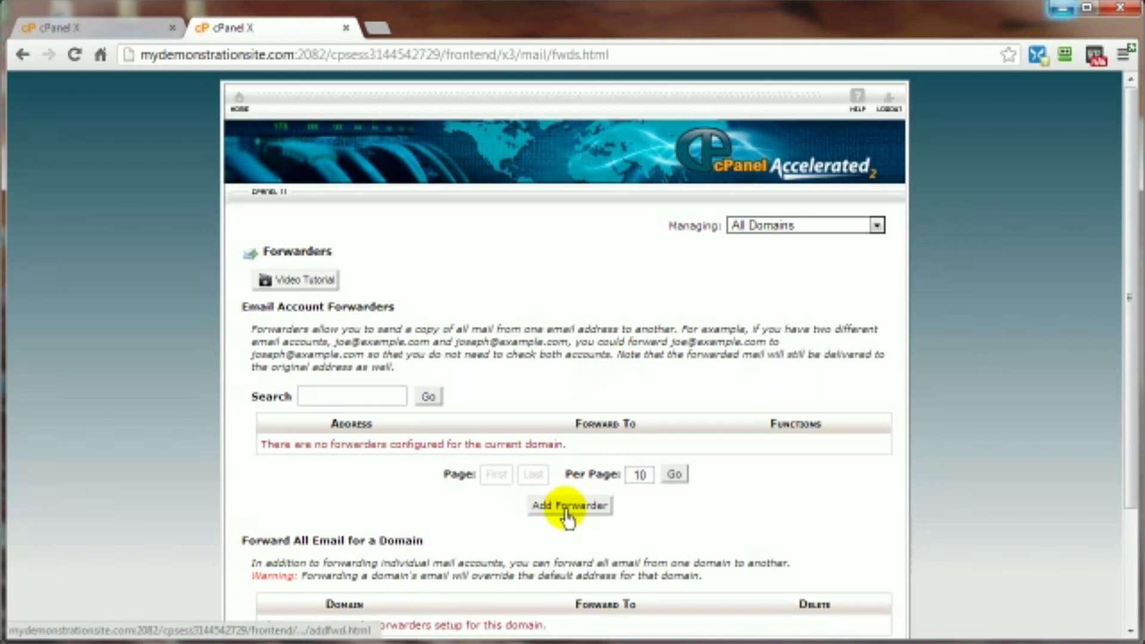
{"action": "left_click", "coordinate": [569, 505]}
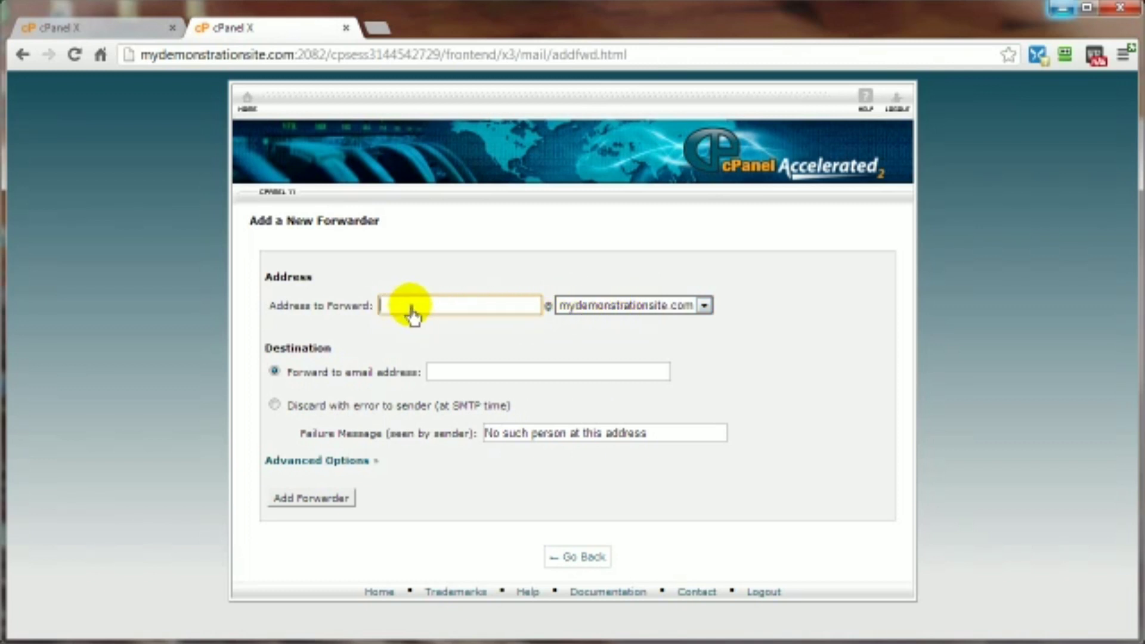
{"action": "type", "text": "joe"}
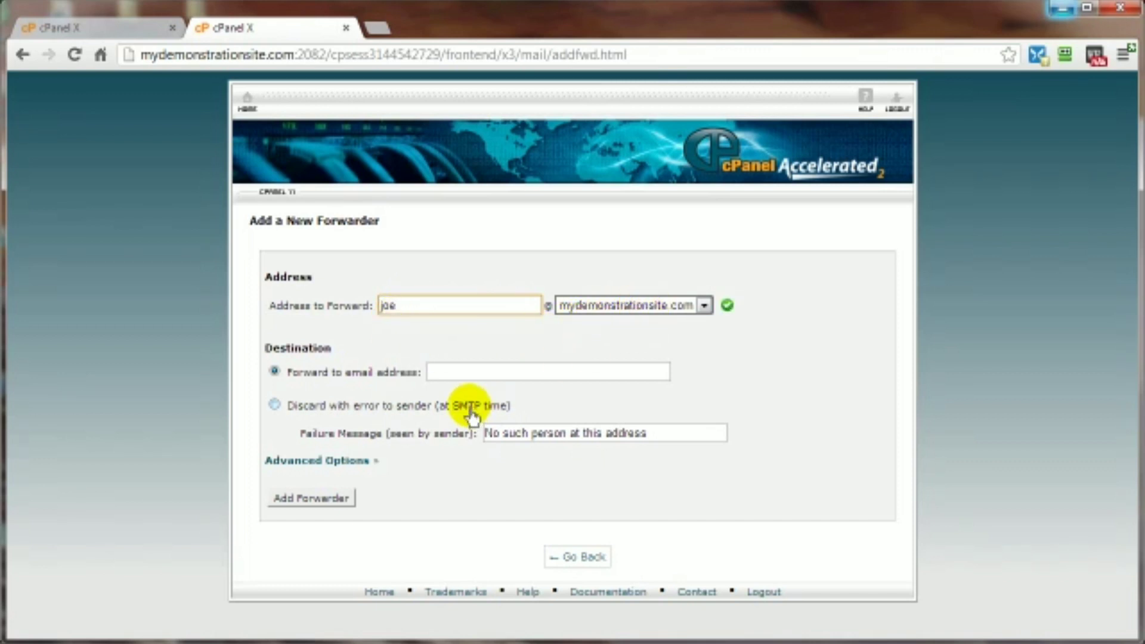
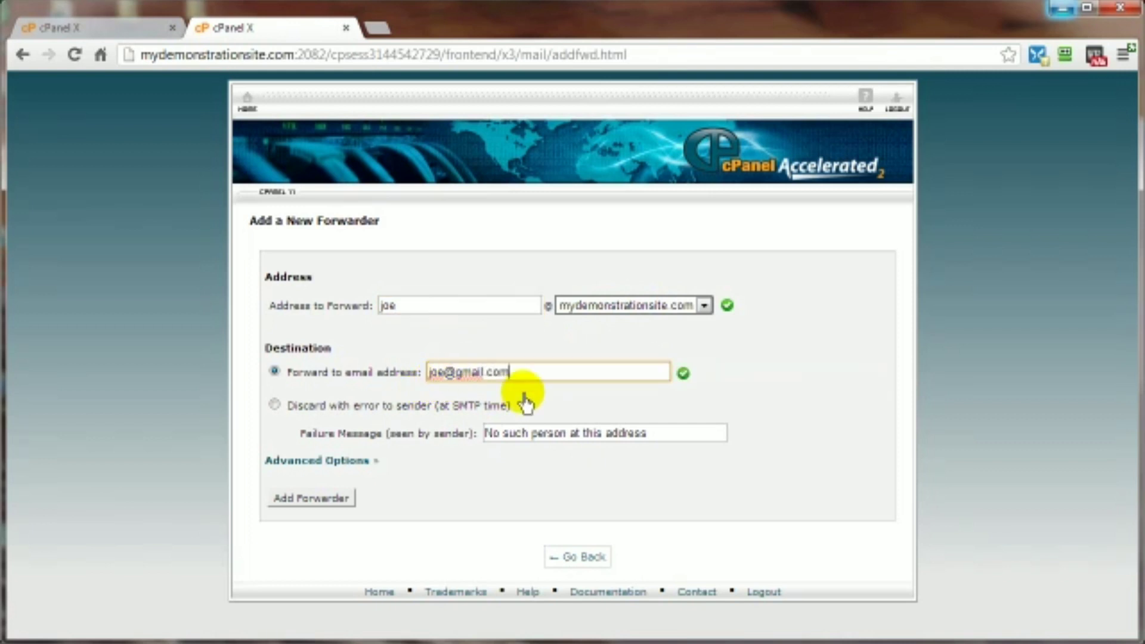
{"action": "mouse_move", "coordinate": [448, 391]}
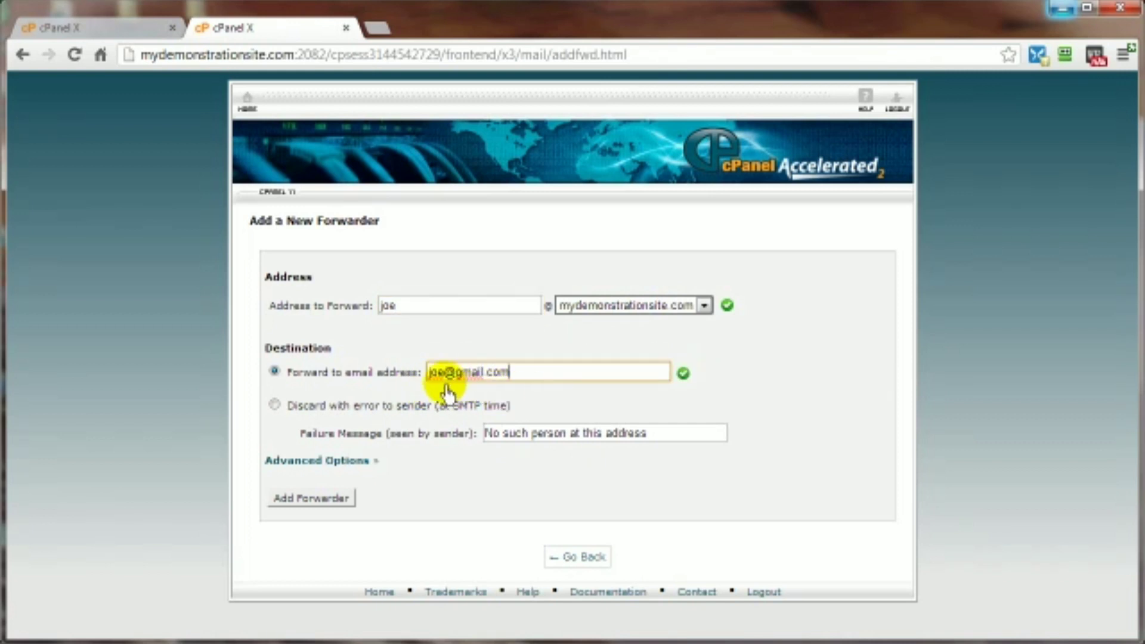
{"action": "mouse_move", "coordinate": [306, 508]}
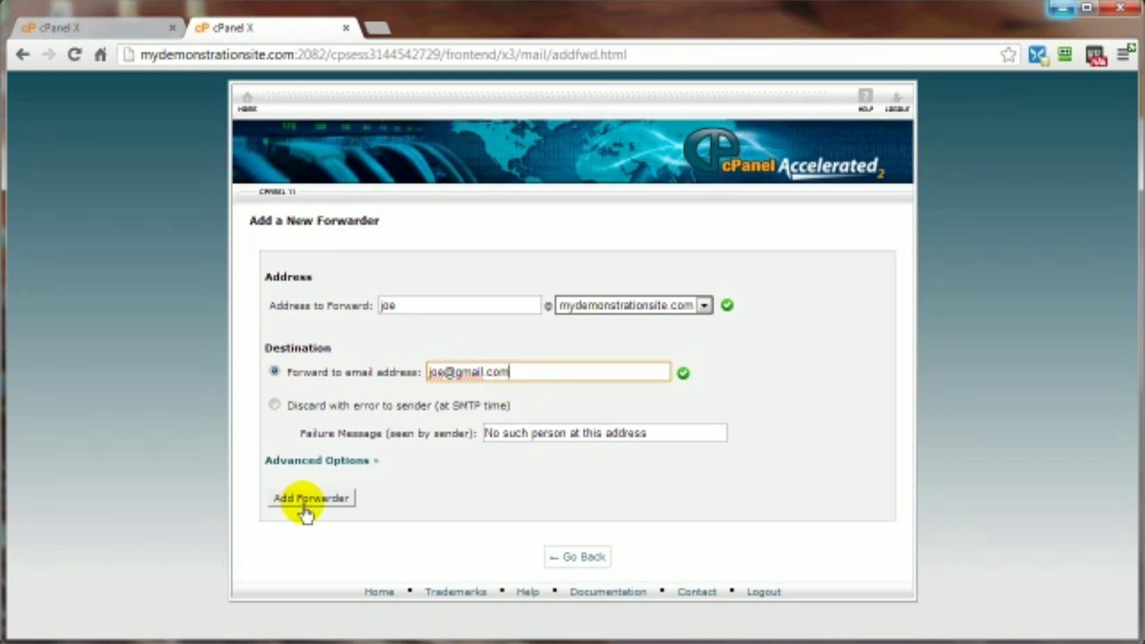
{"action": "left_click", "coordinate": [310, 497]}
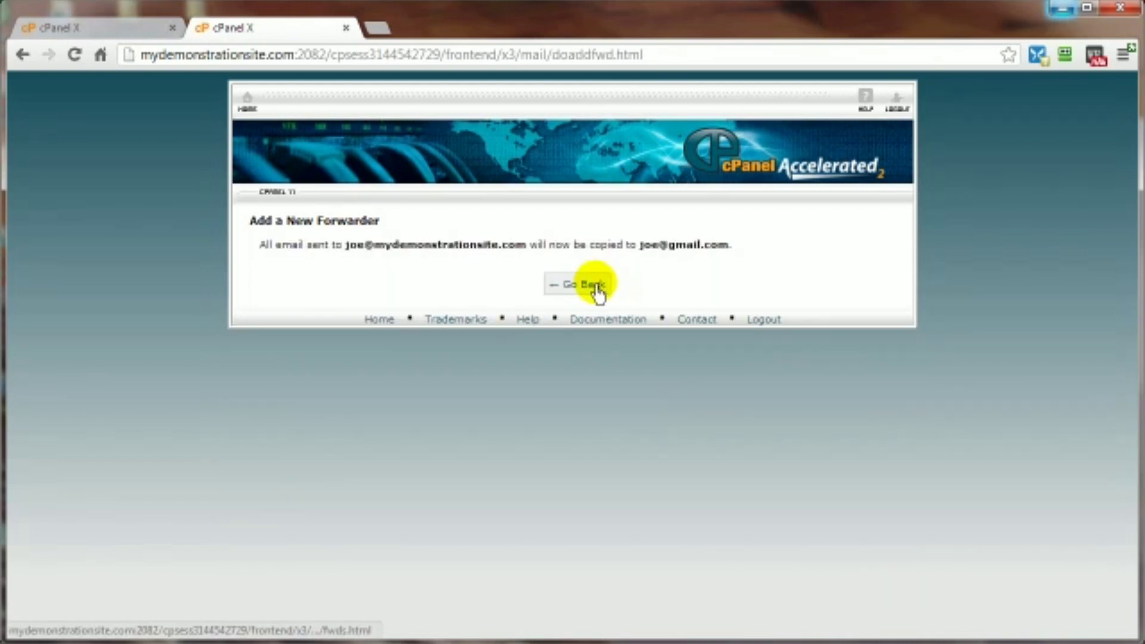
{"action": "mouse_move", "coordinate": [352, 260]}
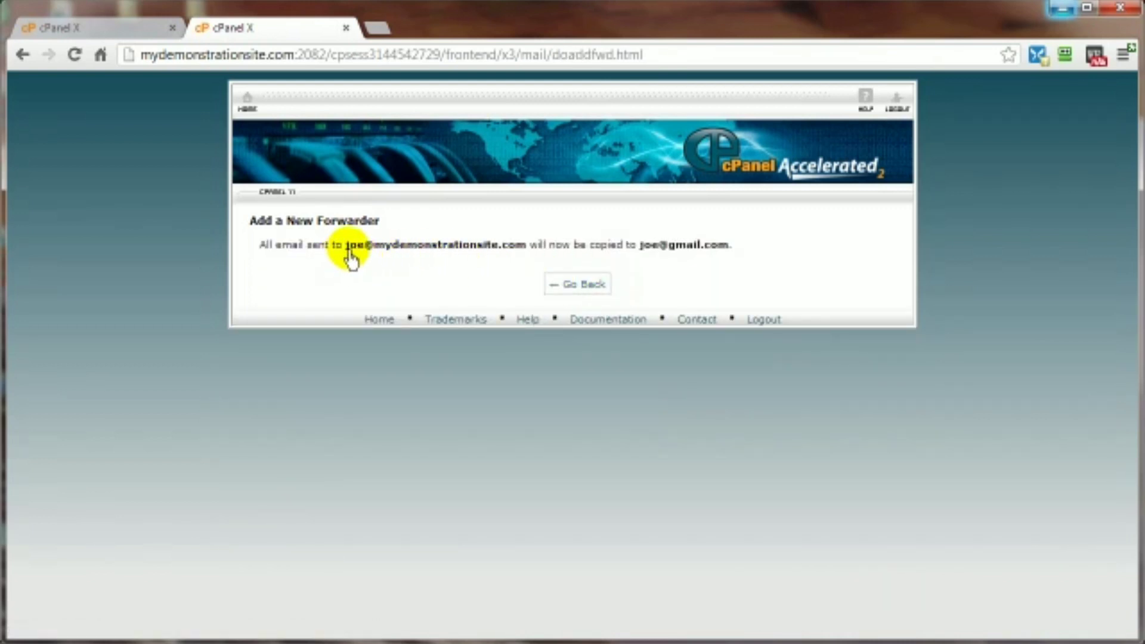
{"action": "left_click", "coordinate": [576, 284]}
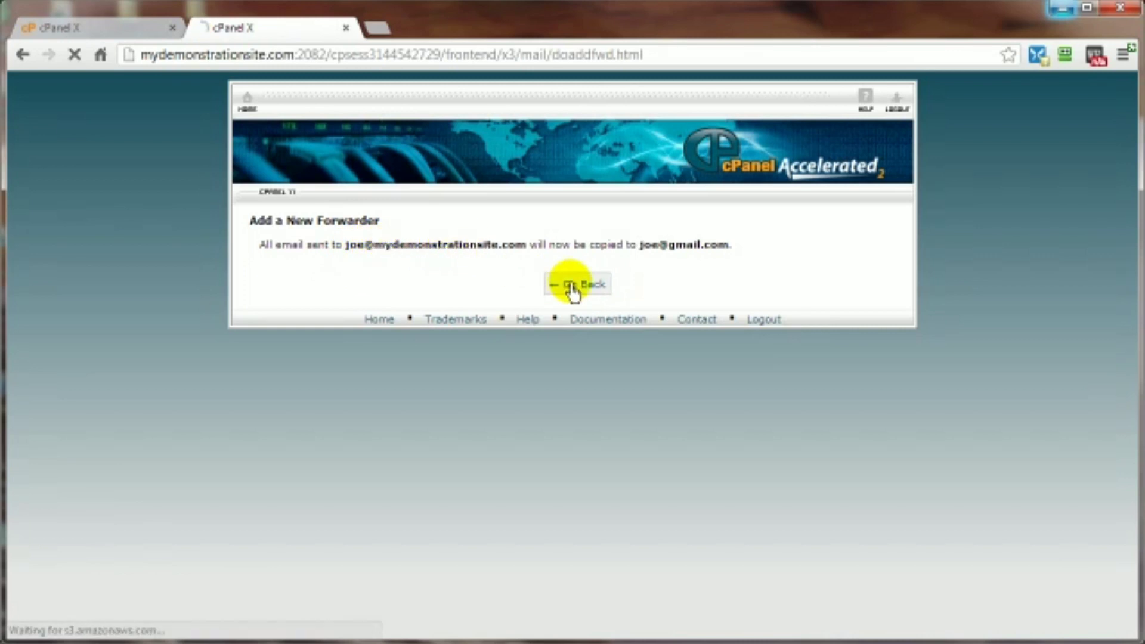
Go back to the Forwarders list showing the joe-to-Gmail forwarder entry.
{"action": "left_click", "coordinate": [576, 284]}
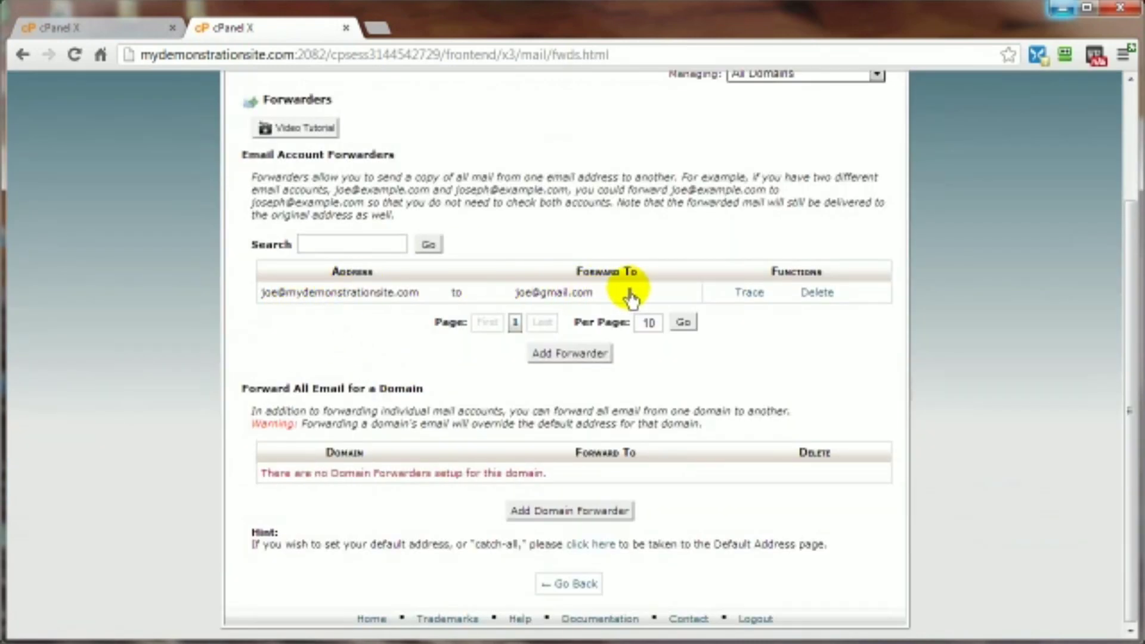
{"action": "mouse_move", "coordinate": [482, 285]}
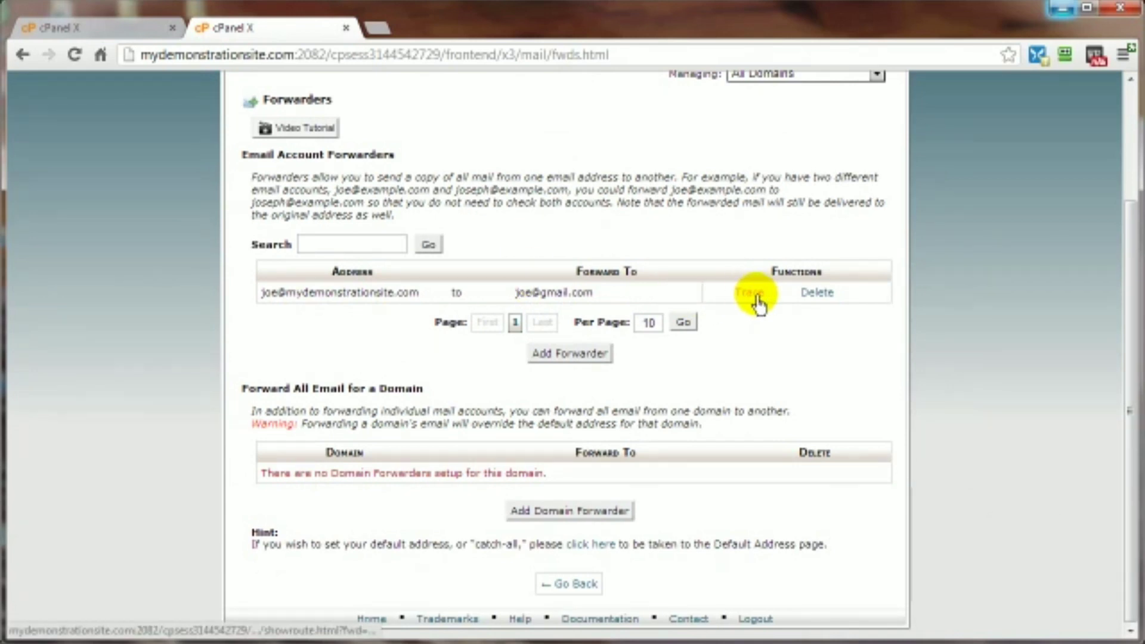
{"action": "mouse_move", "coordinate": [279, 355]}
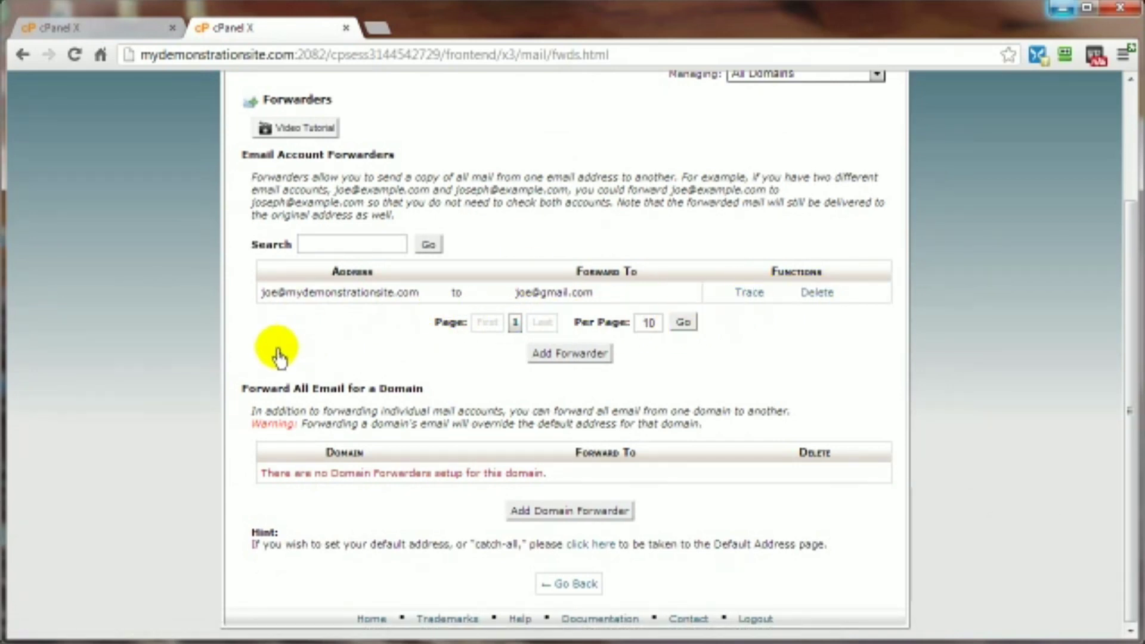
{"action": "mouse_move", "coordinate": [349, 296]}
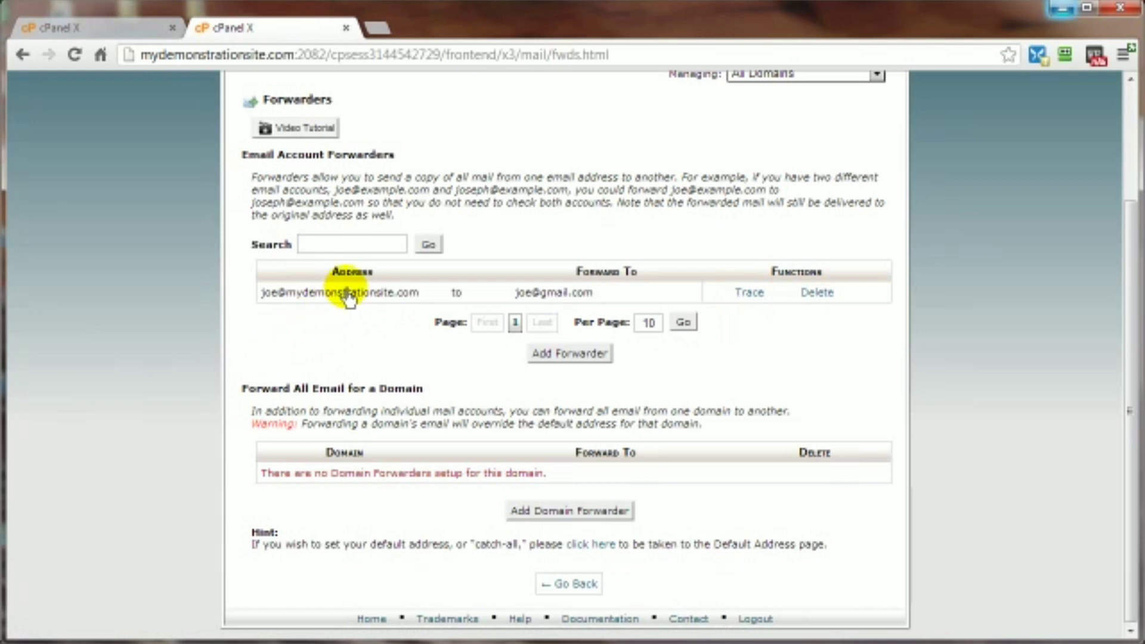
{"action": "mouse_move", "coordinate": [287, 402]}
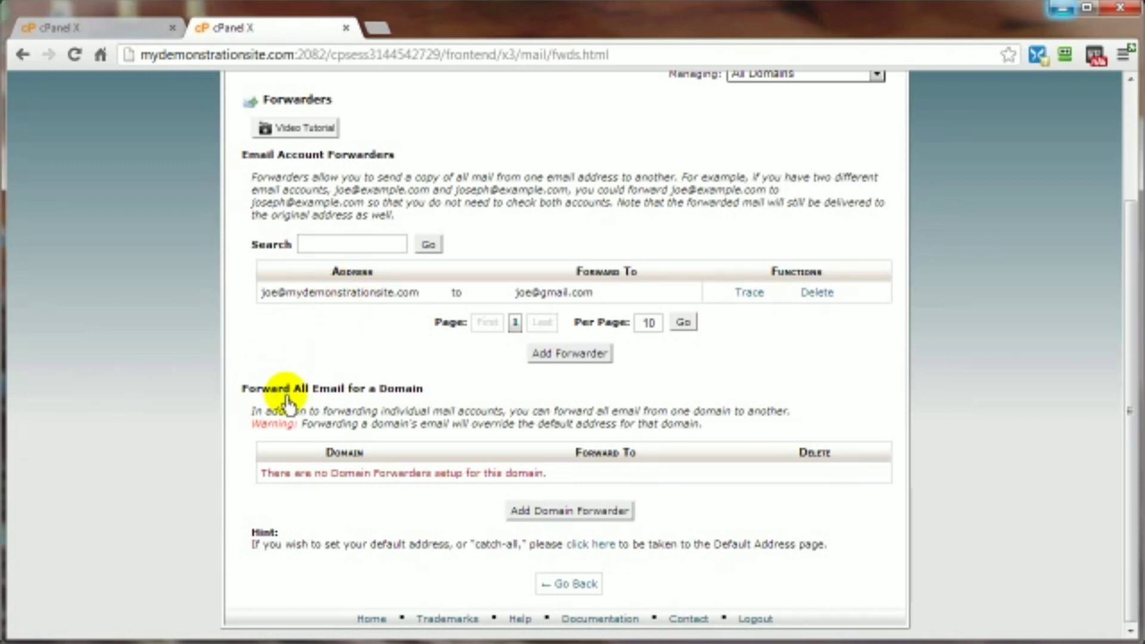
{"action": "mouse_move", "coordinate": [392, 396]}
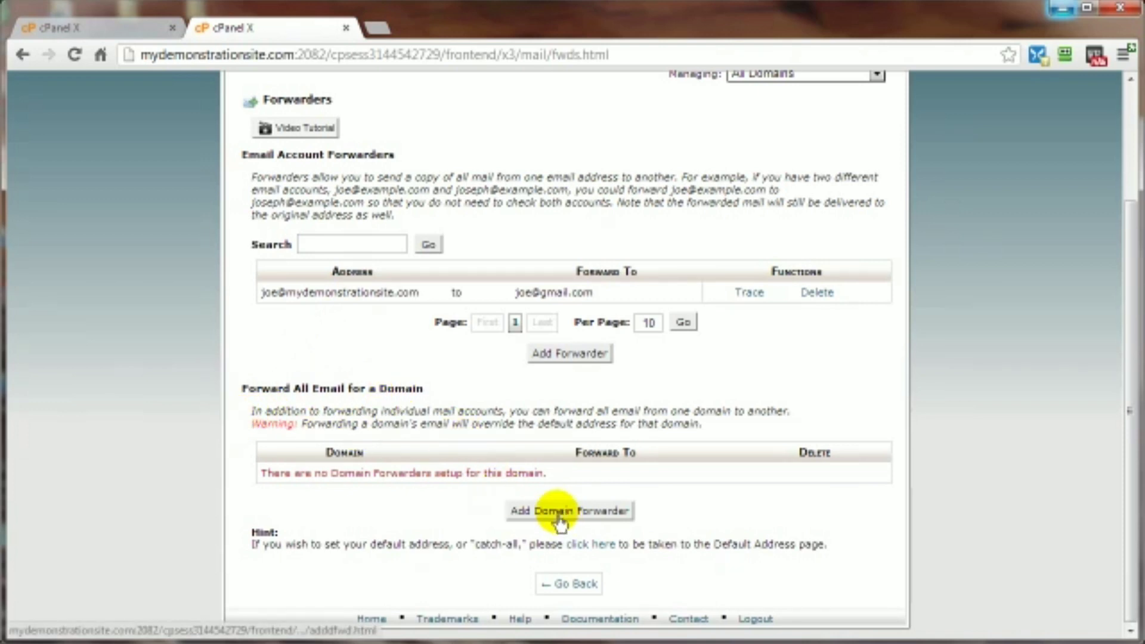
{"action": "mouse_move", "coordinate": [619, 516]}
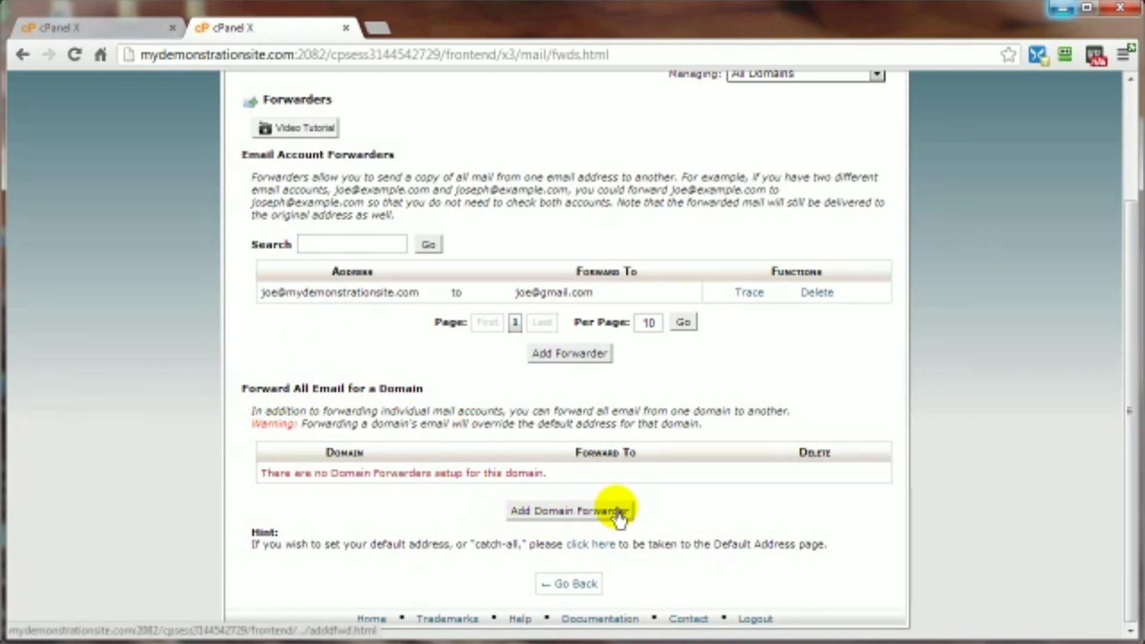
{"action": "mouse_move", "coordinate": [599, 482]}
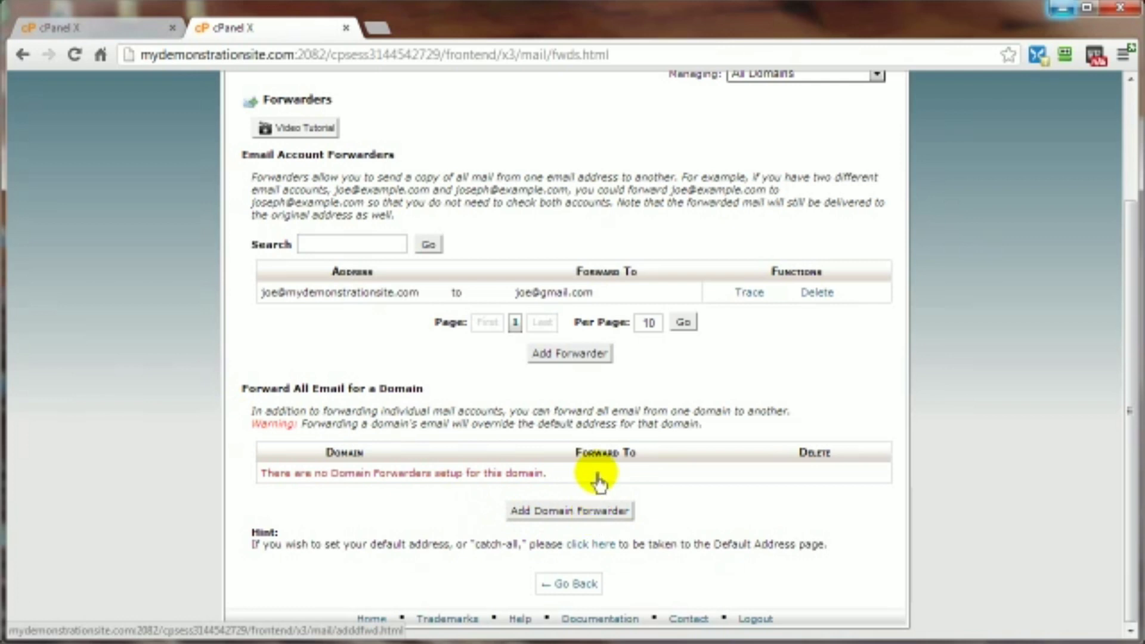
{"action": "mouse_move", "coordinate": [337, 303]}
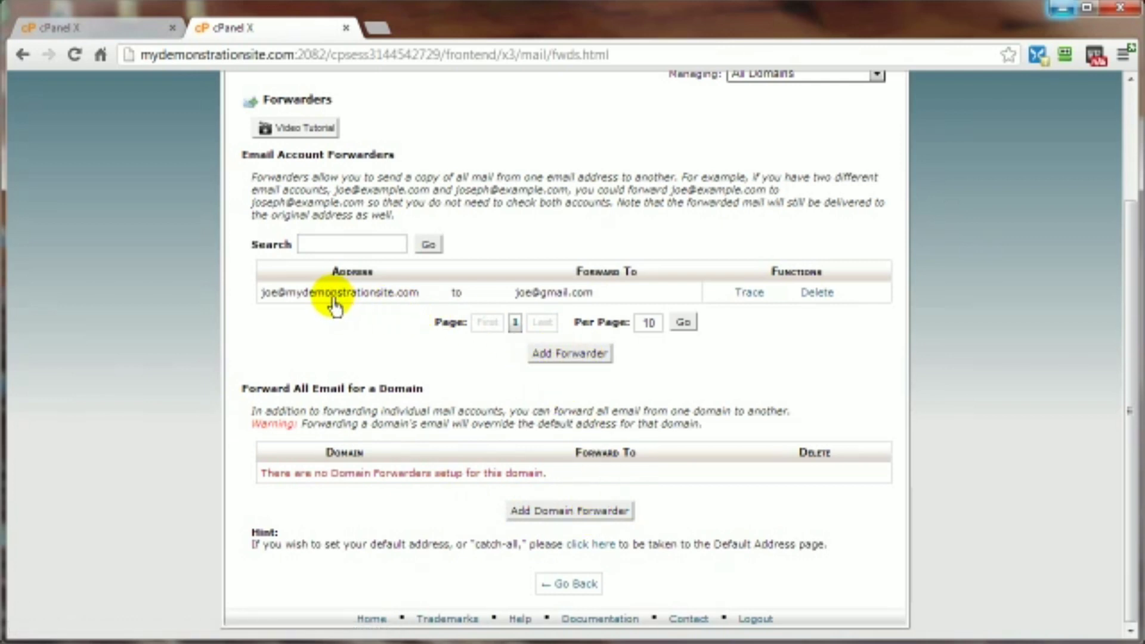
{"action": "mouse_move", "coordinate": [592, 519]}
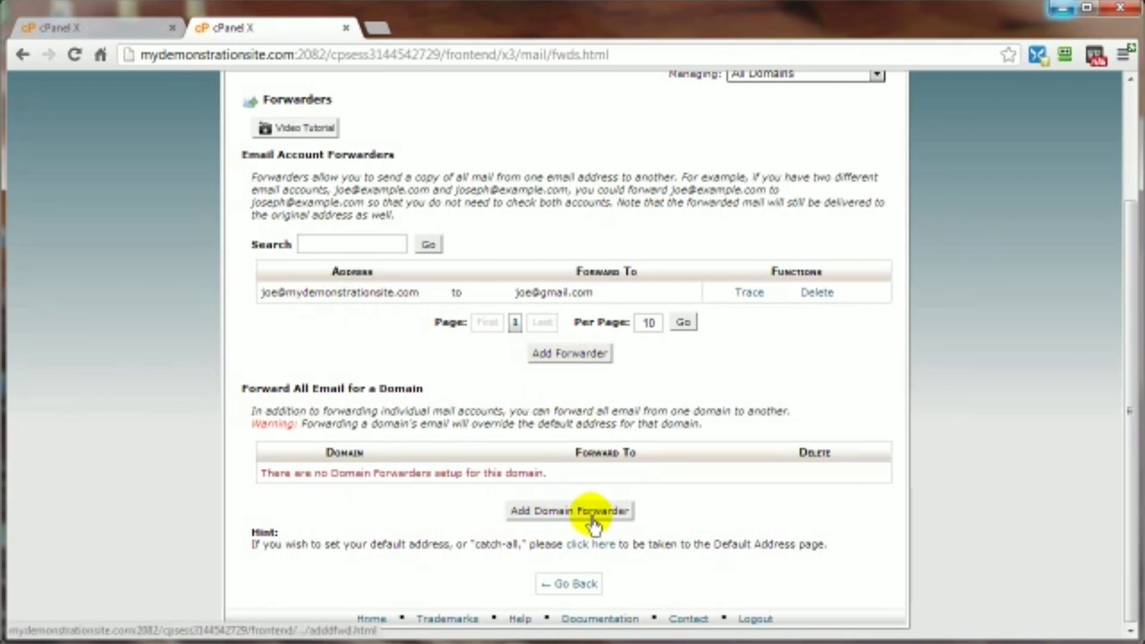
{"action": "mouse_move", "coordinate": [551, 526]}
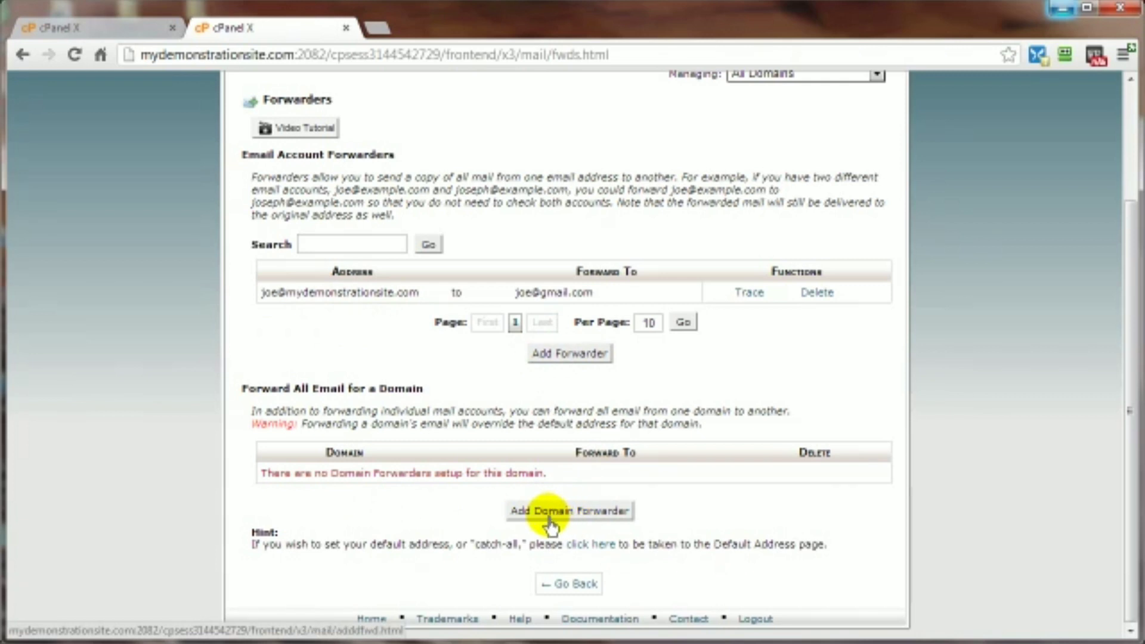
{"action": "mouse_move", "coordinate": [379, 512]}
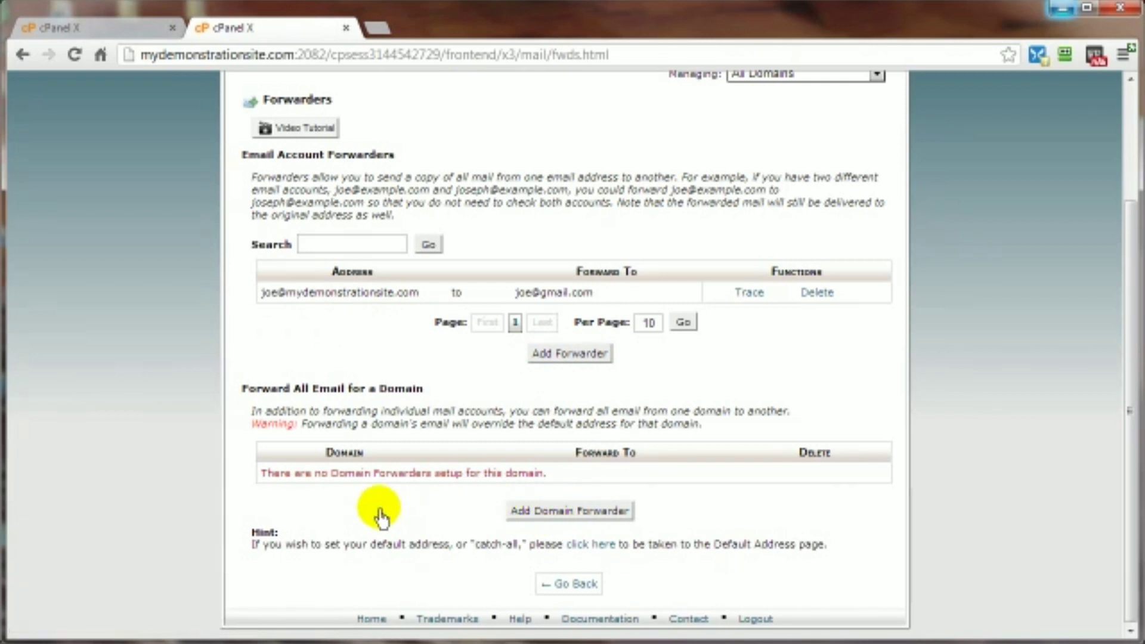